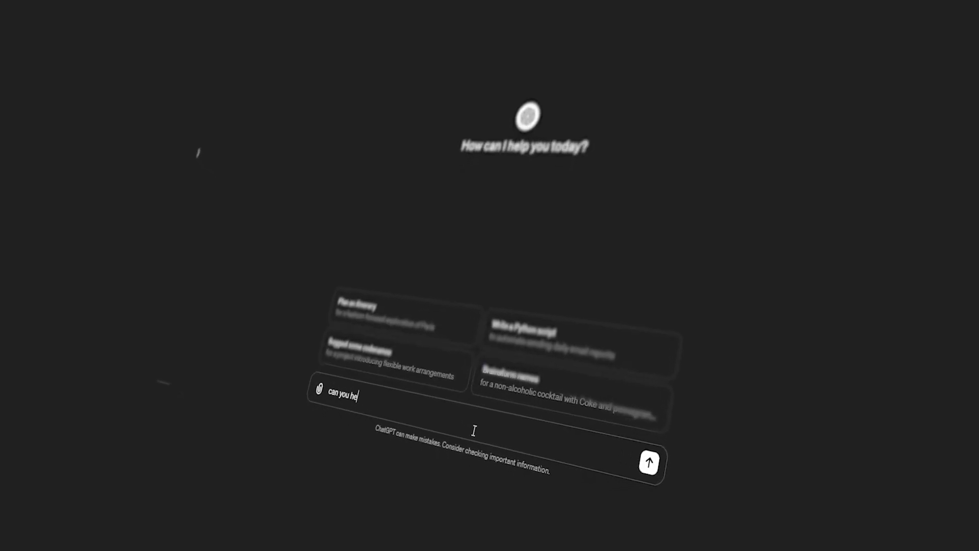
Send 'can you help me make this super awesome project, pretty please? :D' to ChatGPT
text(lp me make this sup)
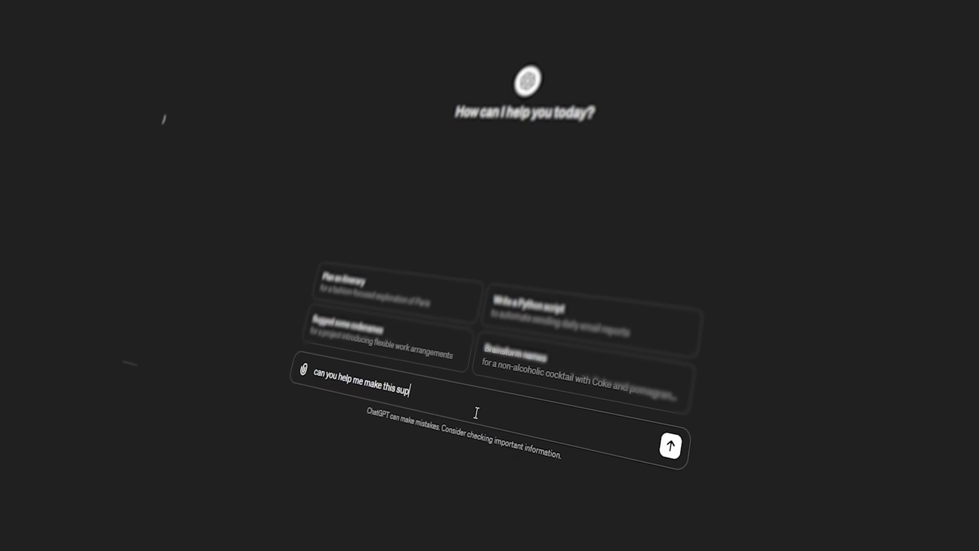
text(er awesome project, pre)
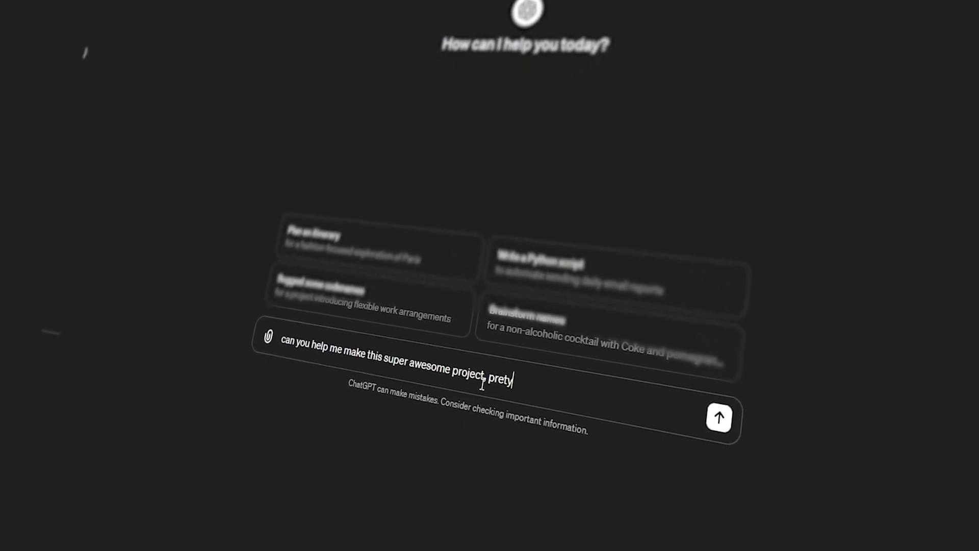
text(ty please? :D)
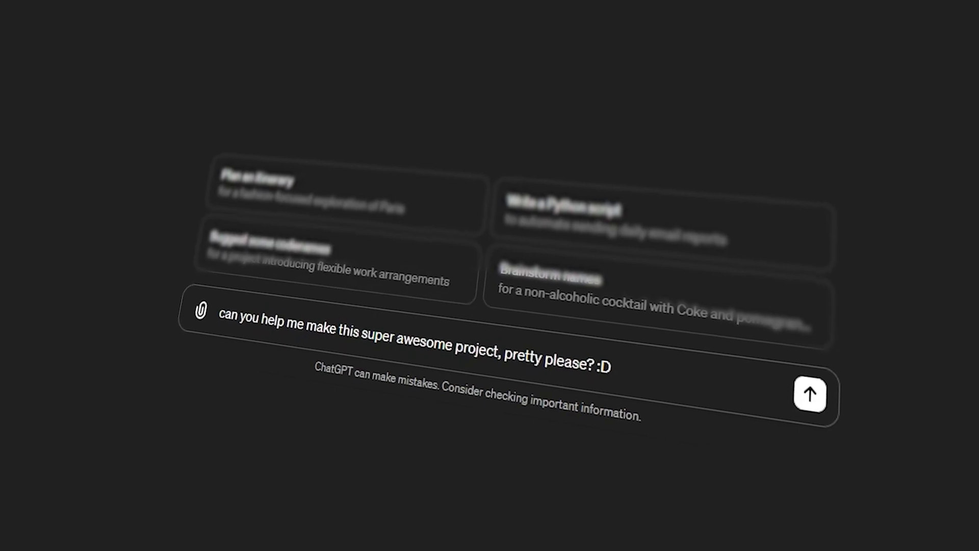
click(809, 394)
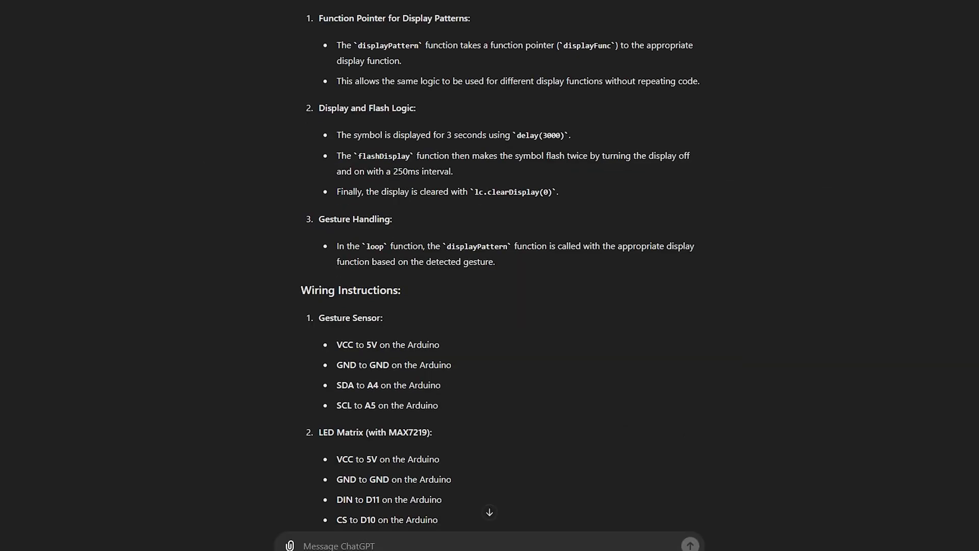